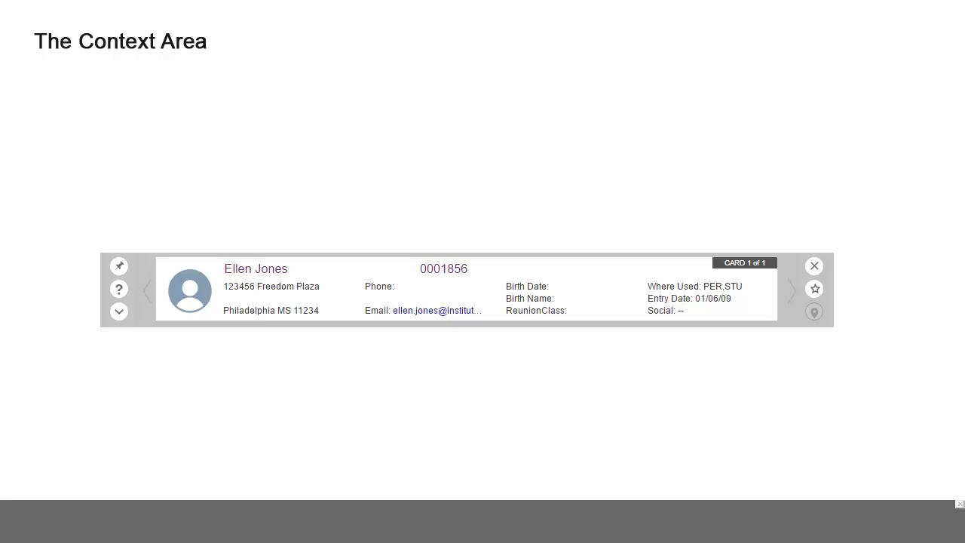
Review the Pin, Help, View All Records and Cancel (X) callouts, loading two record cards
left_click(119, 312)
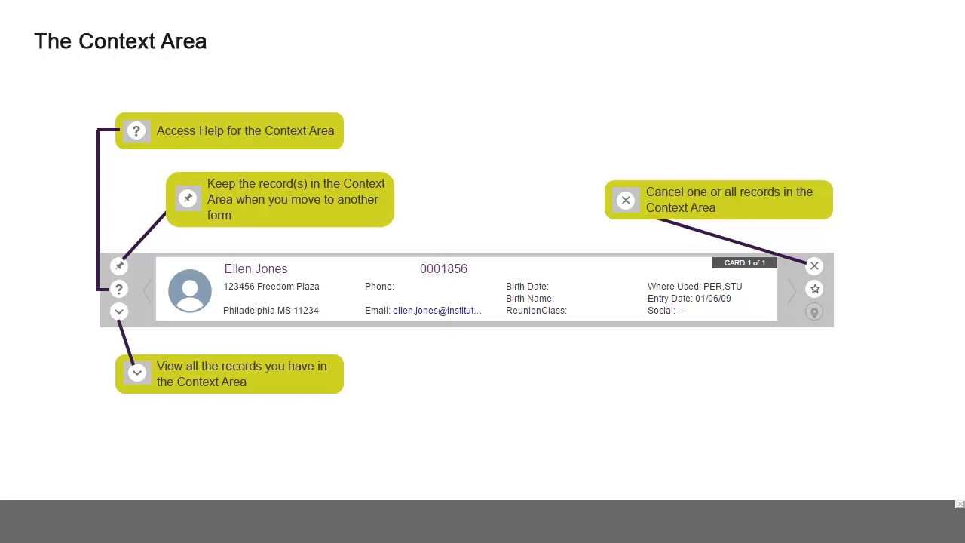
left_click(814, 288)
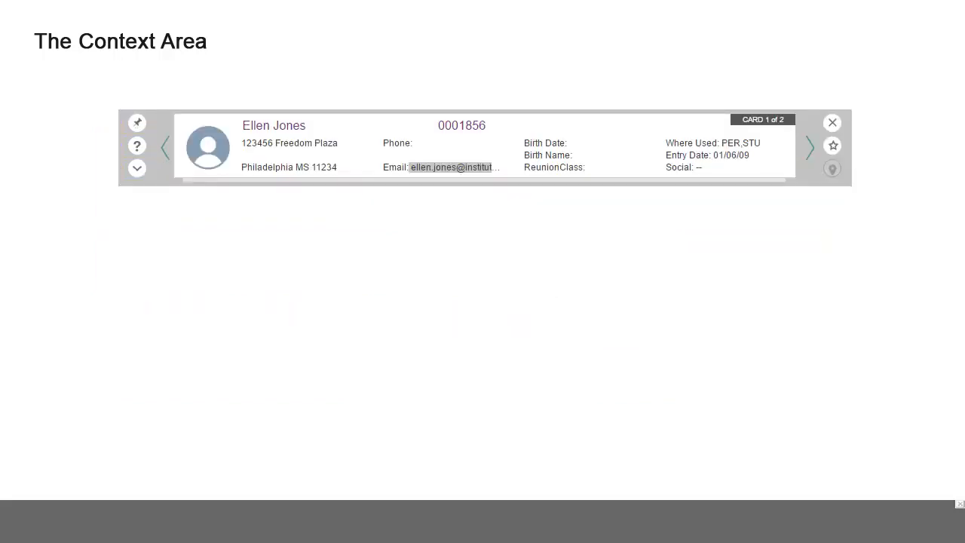
left_click(442, 166)
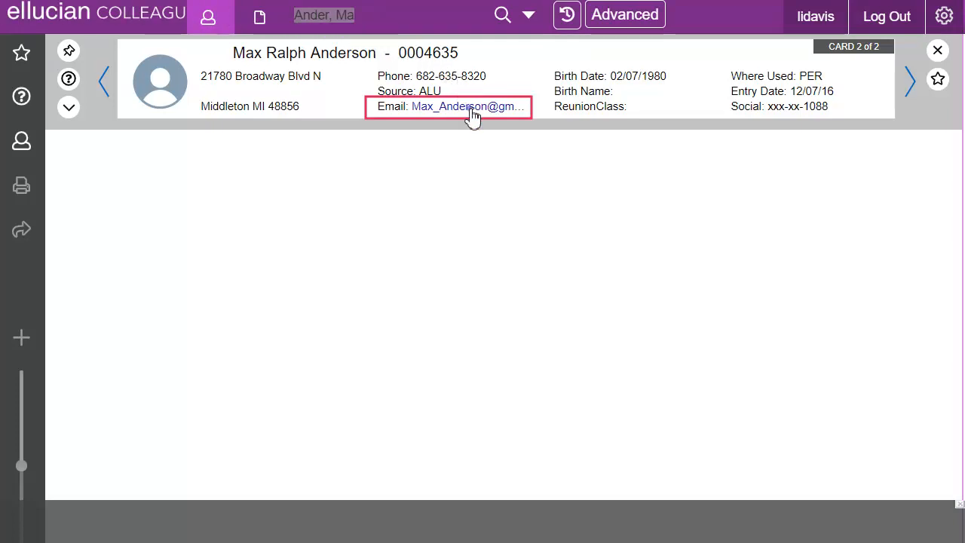
left_click(465, 106)
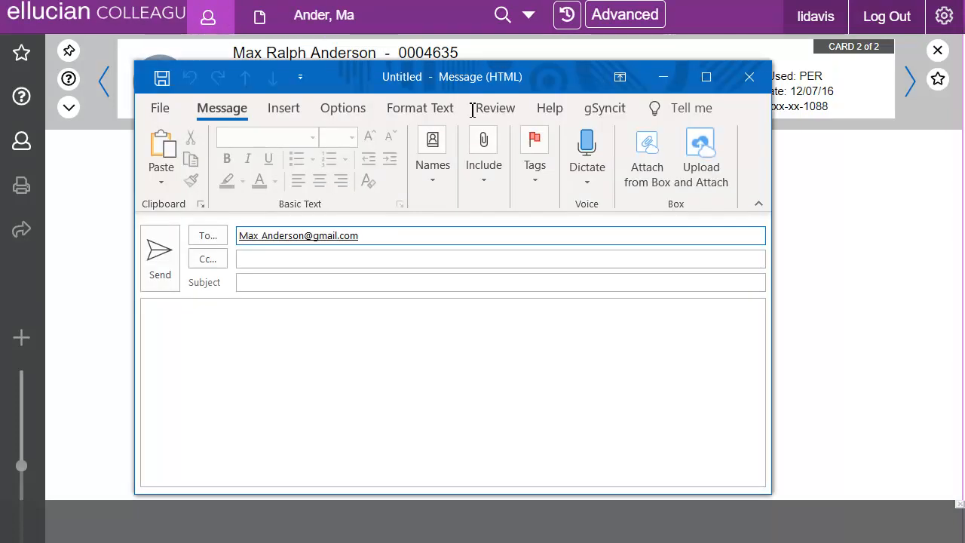
left_click(500, 282)
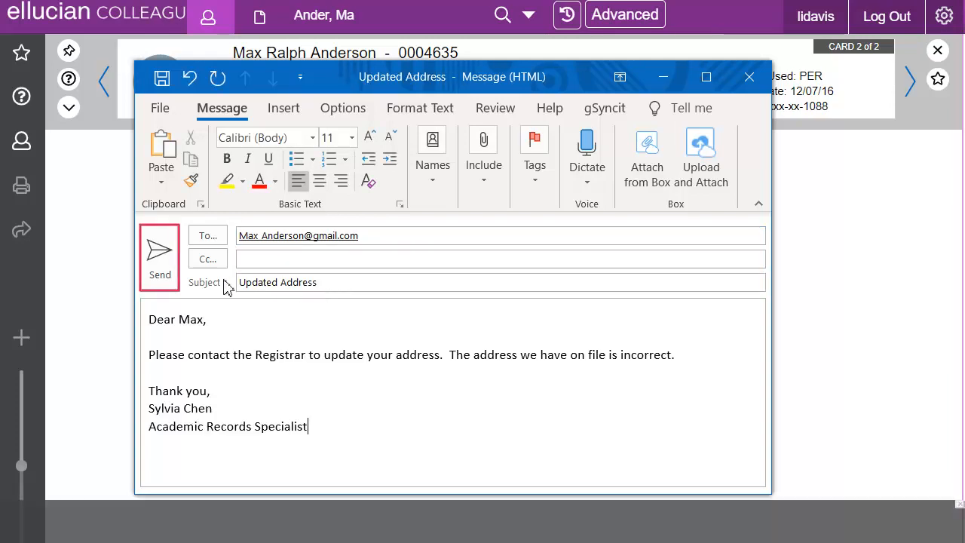
left_click(748, 76)
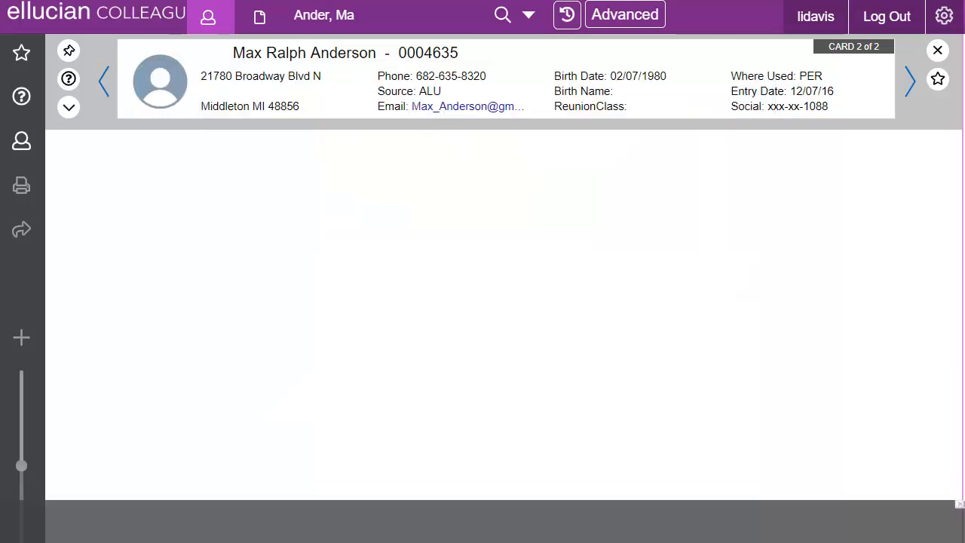